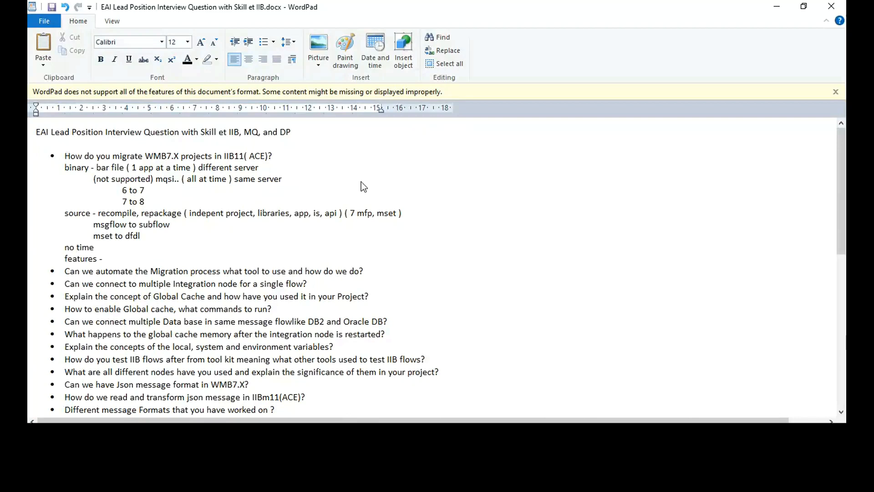
# Step: Prefix the features note with 'time -' and open a blank line under the migration-automation question
pyautogui.write('time -')
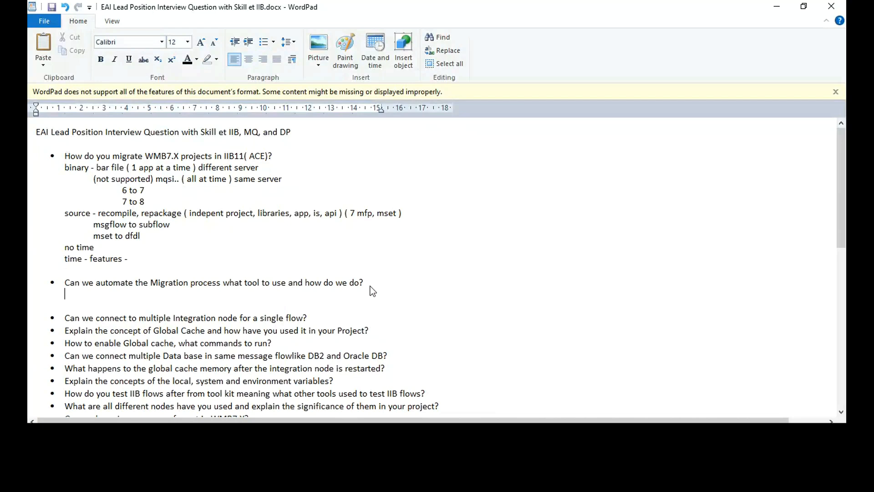
# Step: Type '10 - 11 ( docker' as the start of the migration-automation answer
pyautogui.write('1')
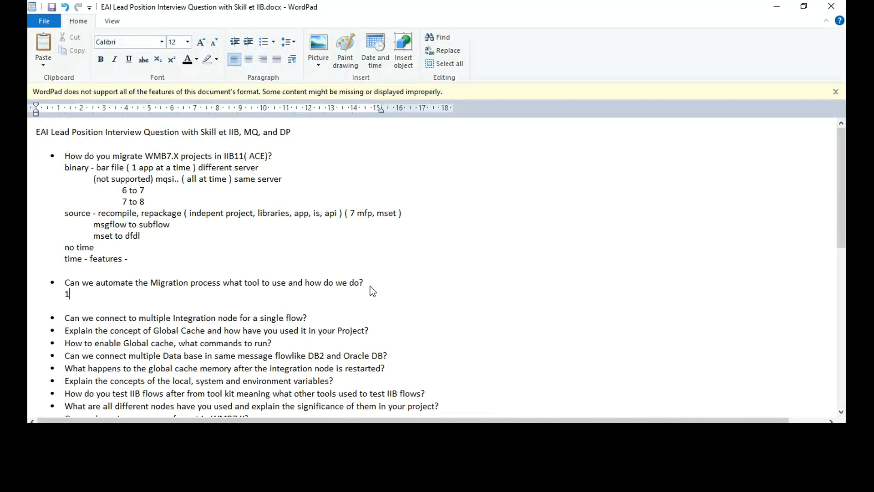
pyautogui.write('0 - mq')
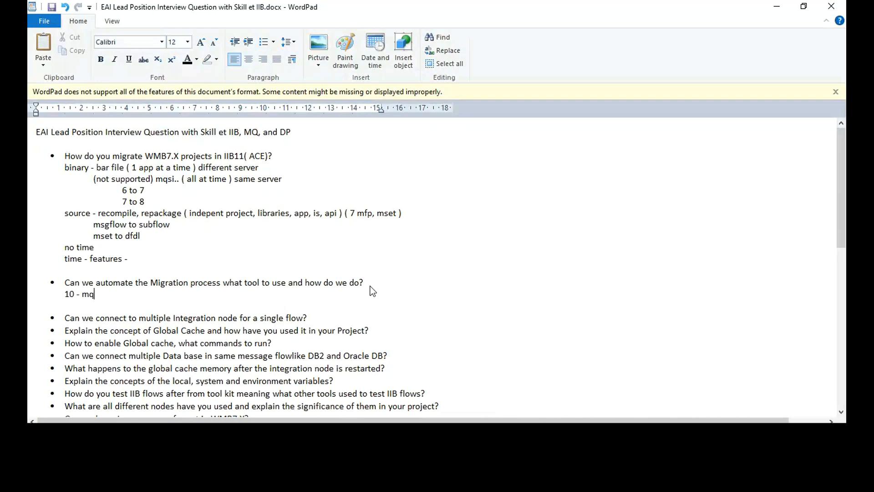
pyautogui.write('11')
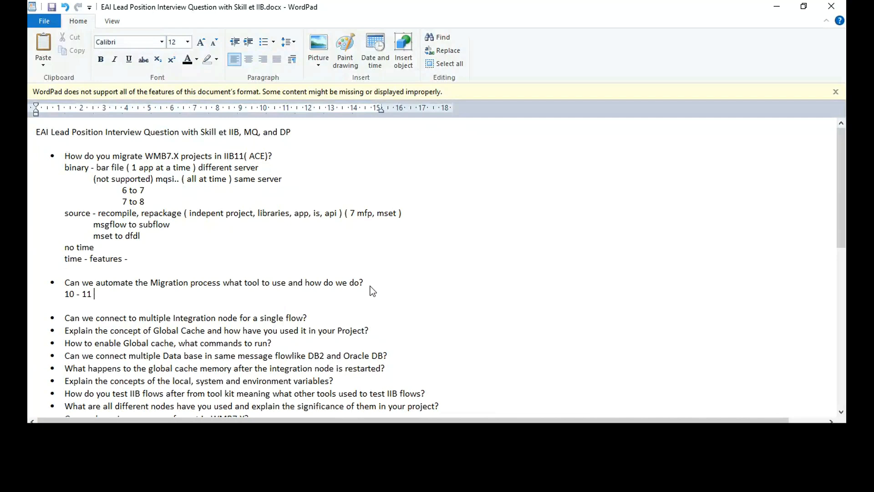
pyautogui.write('(')
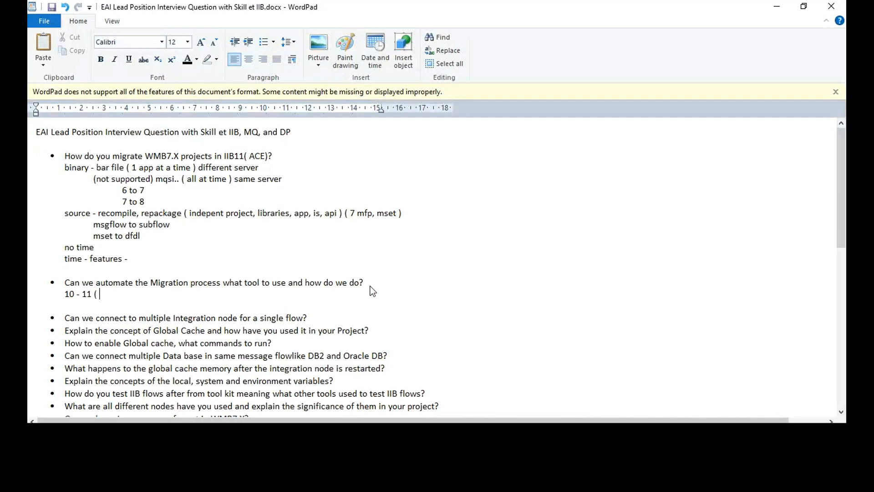
pyautogui.write('docker')
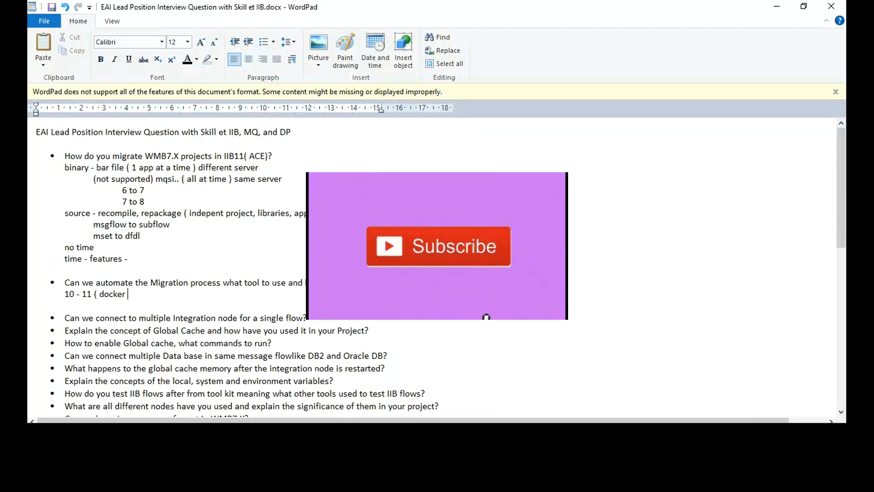
pyautogui.moveTo(477, 304)
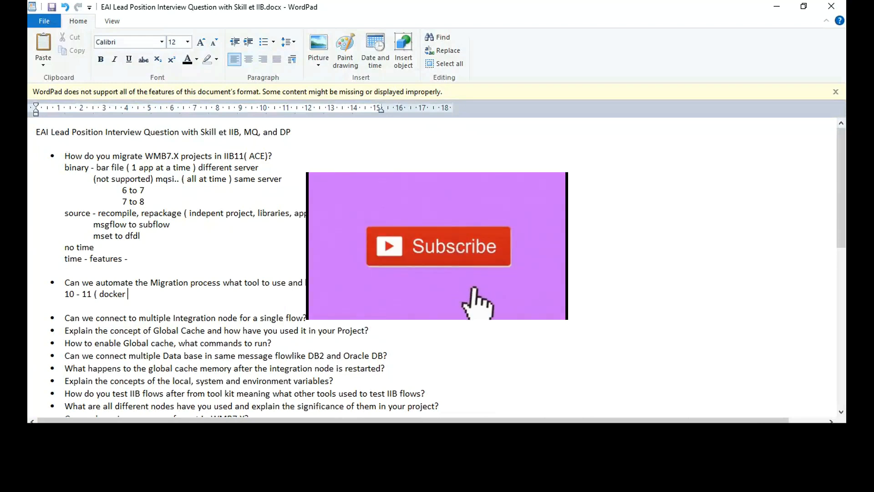
# Step: Add a comma after 'docker' and a trailing dash after 'no time'
pyautogui.write(',')
pyautogui.click(79, 246)
pyautogui.write(' -')
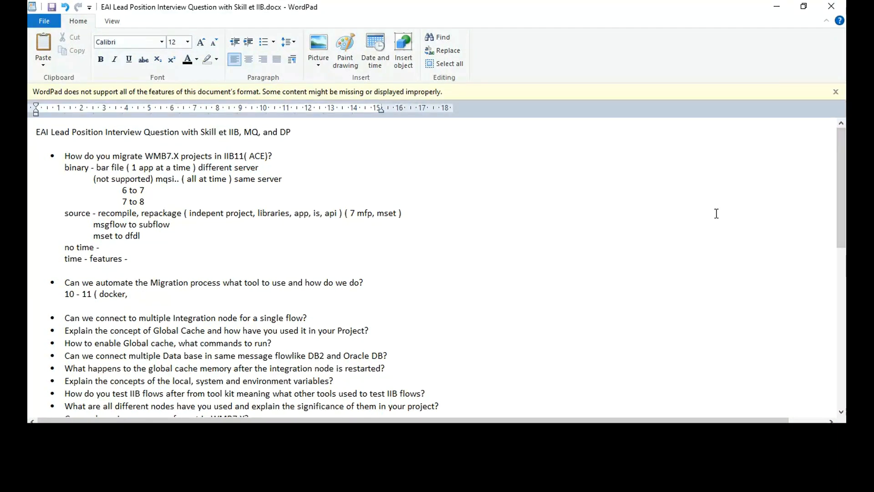
pyautogui.click(130, 293)
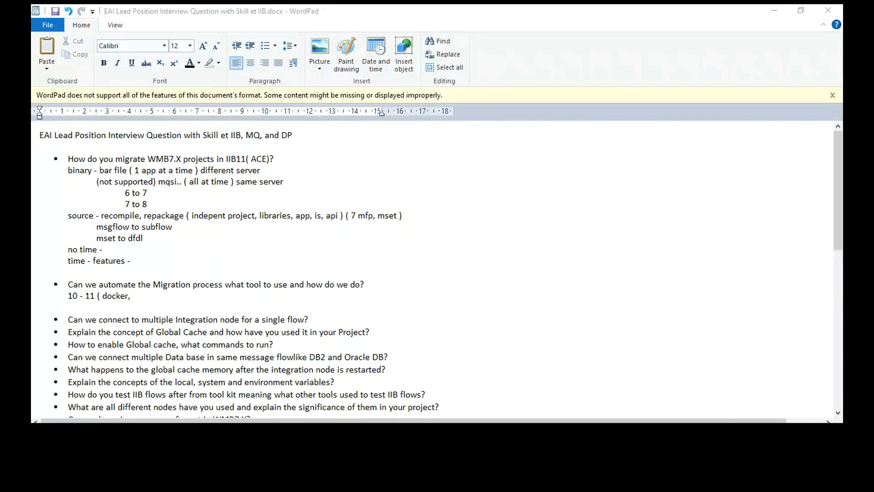
# Step: Append 'mqsiextractcomponents,' after 'docker,' on the answer line
pyautogui.write('mqsiextractcomponents,')
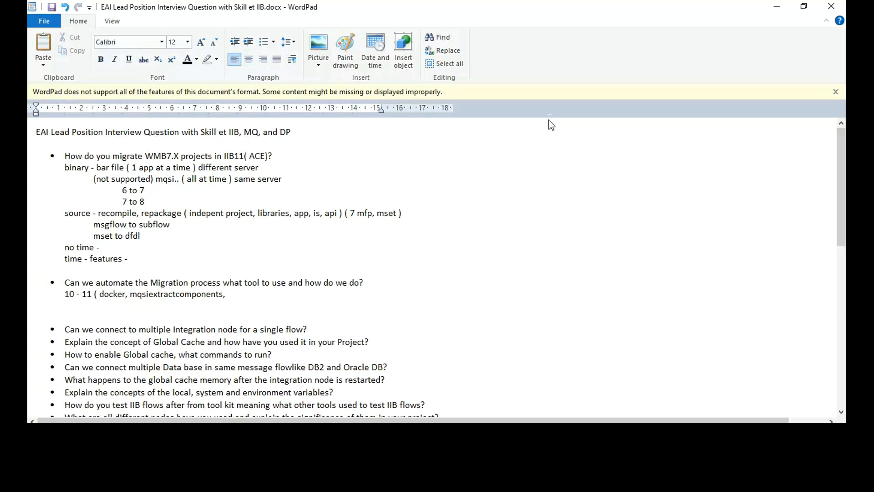
# Step: Add a new answer line reading 'test - automated - RIT'
pyautogui.press('enter')
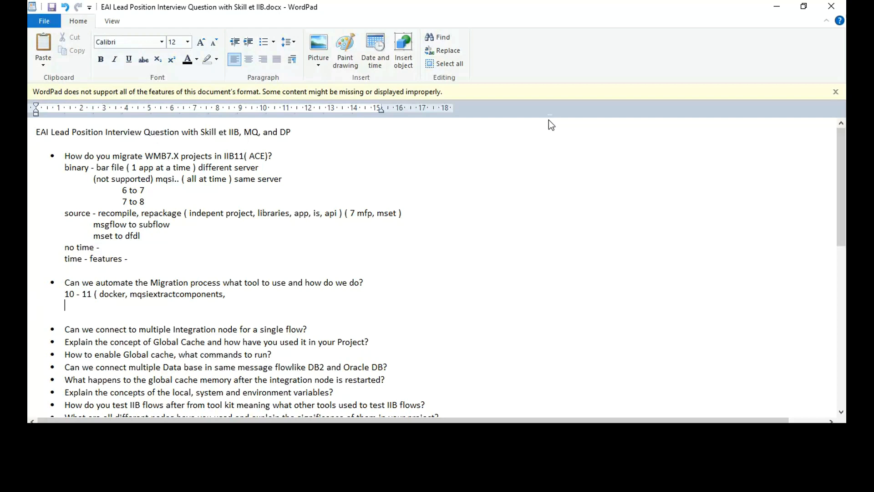
pyautogui.write('test')
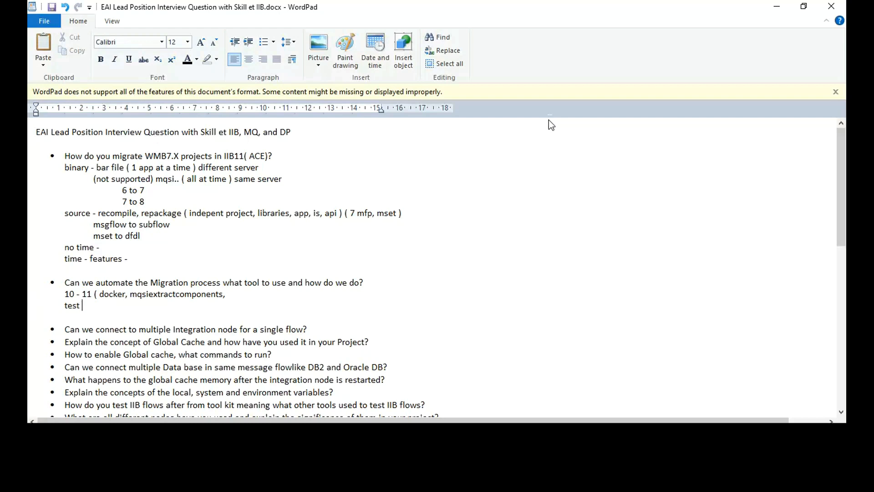
pyautogui.write('- automated -')
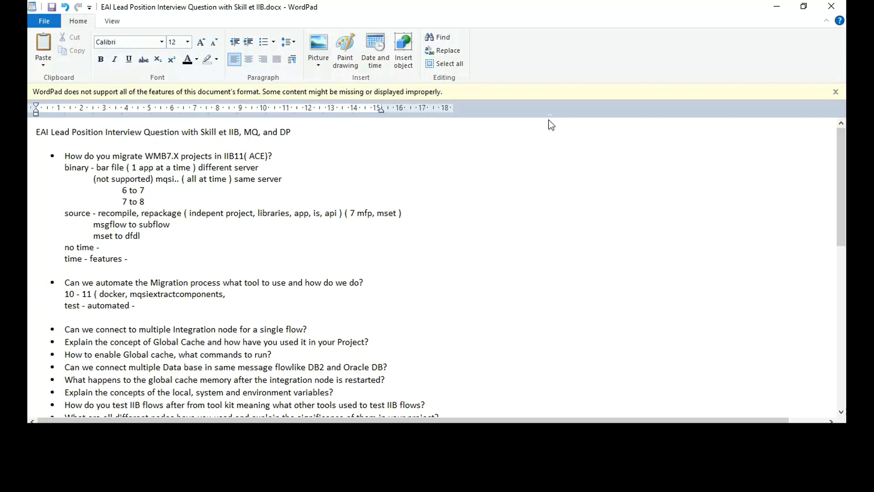
pyautogui.write('RIT')
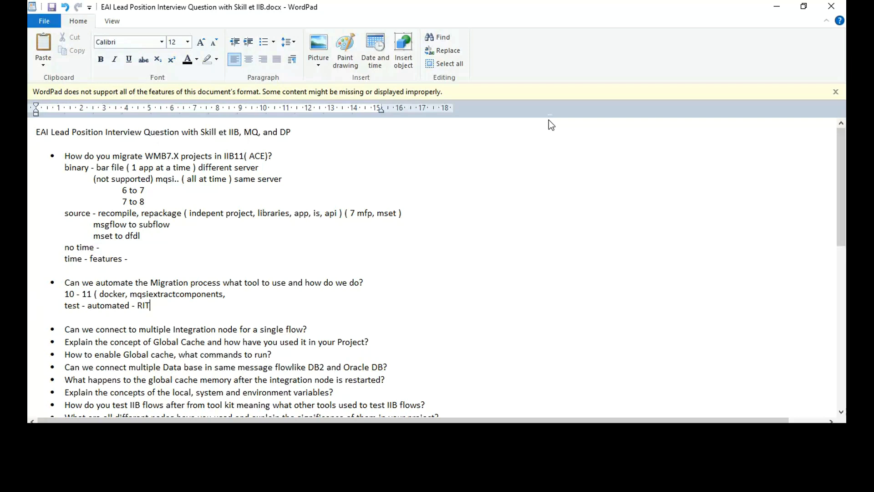
# Step: Insert 'IBM' before RIT and move to an indented blank line below
pyautogui.press('enter')
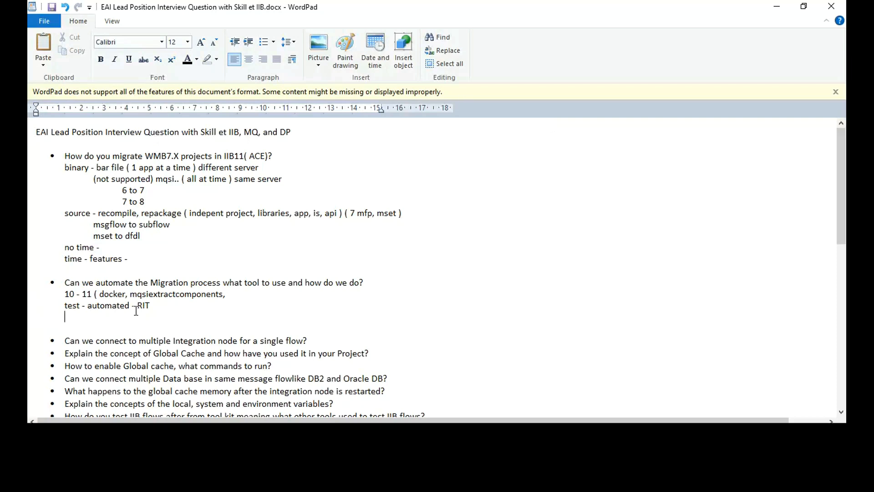
pyautogui.write('IBM')
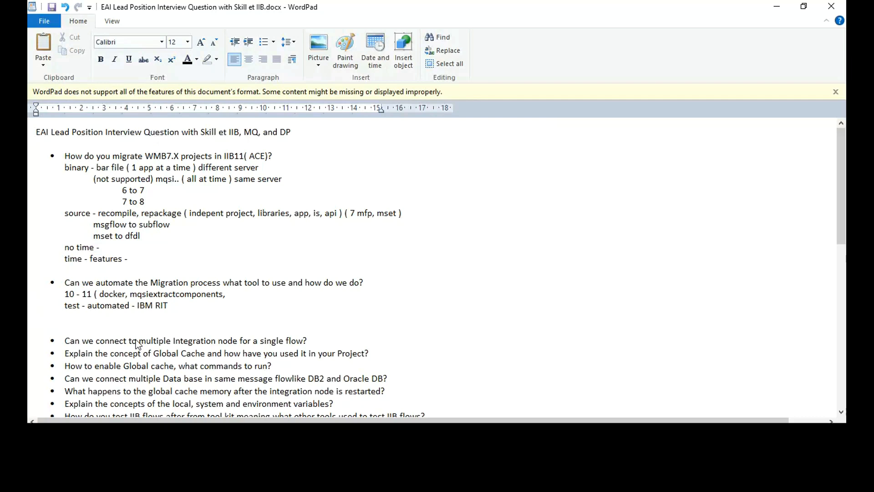
pyautogui.click(65, 317)
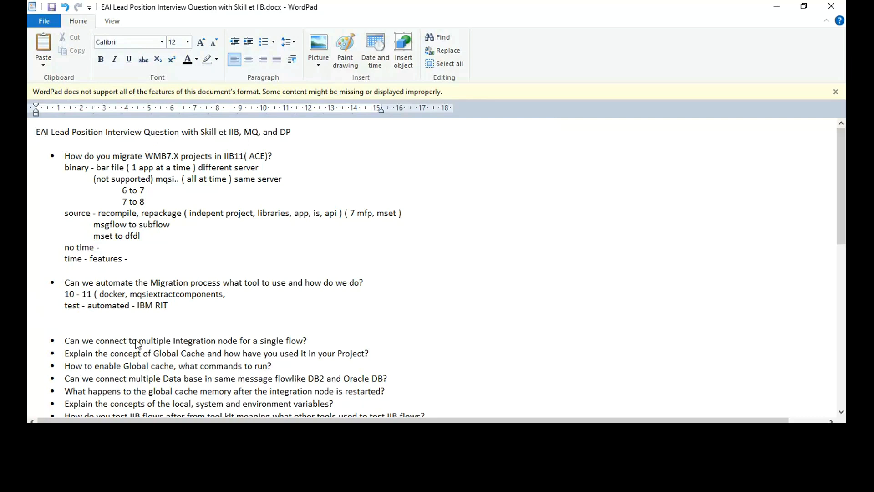
pyautogui.click(94, 316)
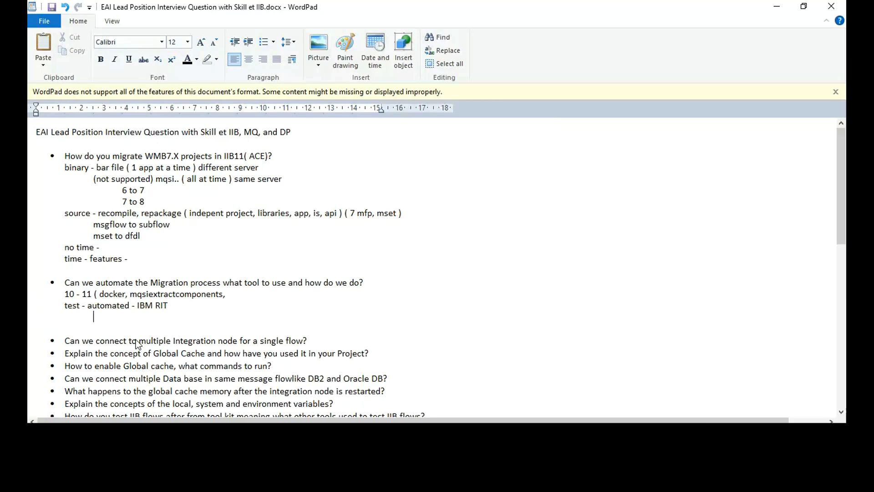
# Step: Type the indented note 'inhouse - emulate 11', fixing the typo, then start a new line
pyautogui.write('inh')
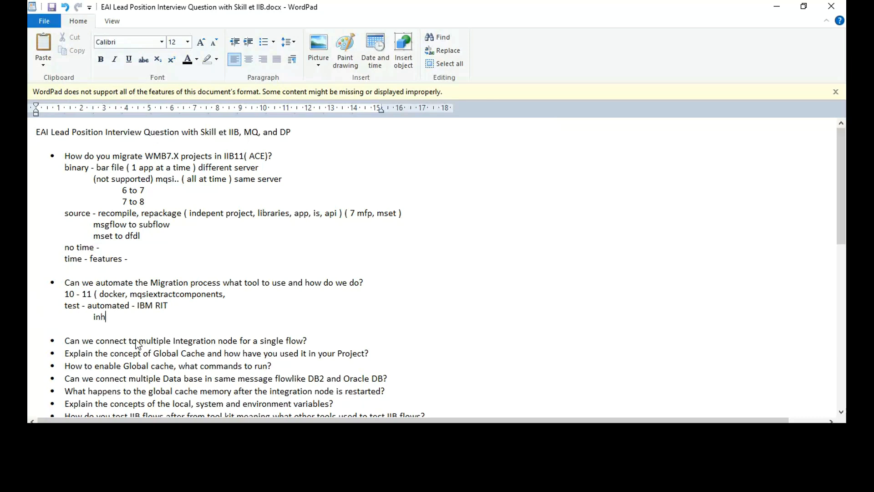
pyautogui.write('ouse -')
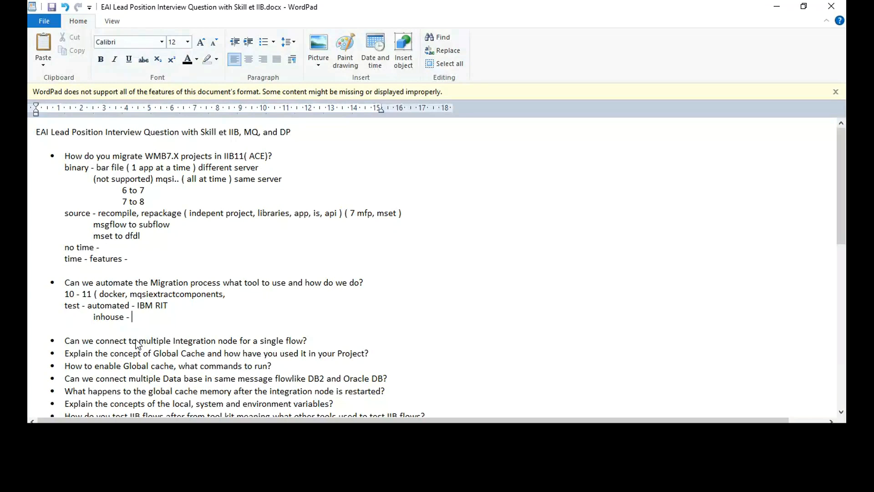
pyautogui.write('emulatge')
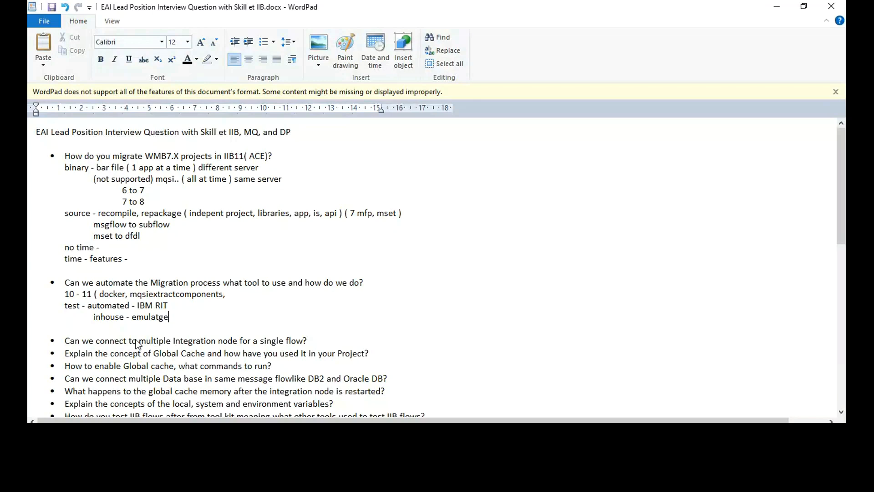
pyautogui.press('Backspace')
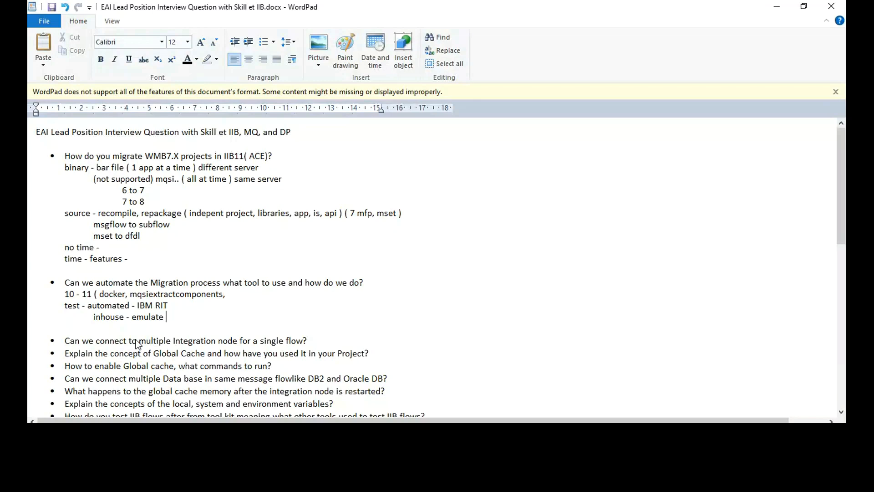
pyautogui.write('11')
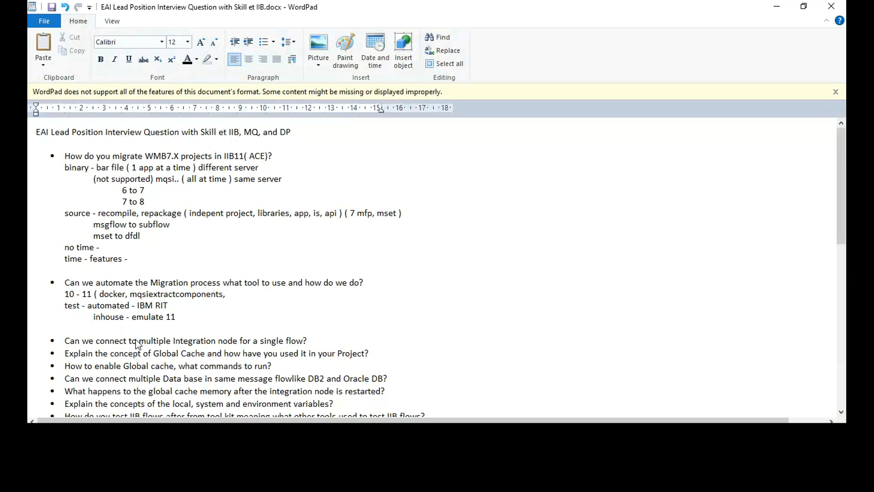
pyautogui.click(177, 316)
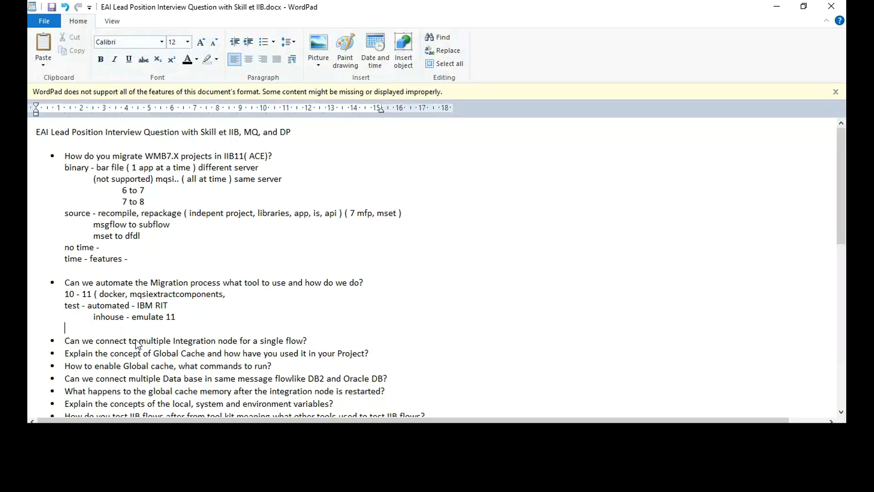
# Step: Add the line 'dev ops, build automation' and select the 'source - recompile, repackage' note
pyautogui.write('dev')
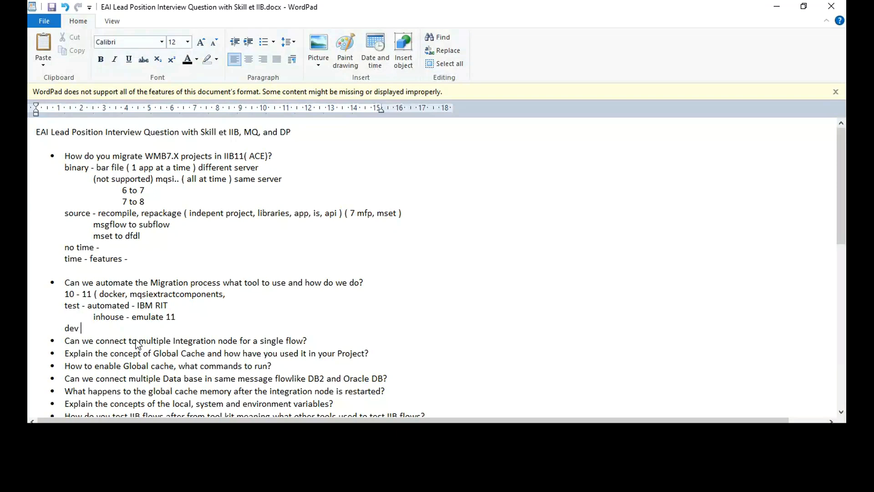
pyautogui.write('ops, bu')
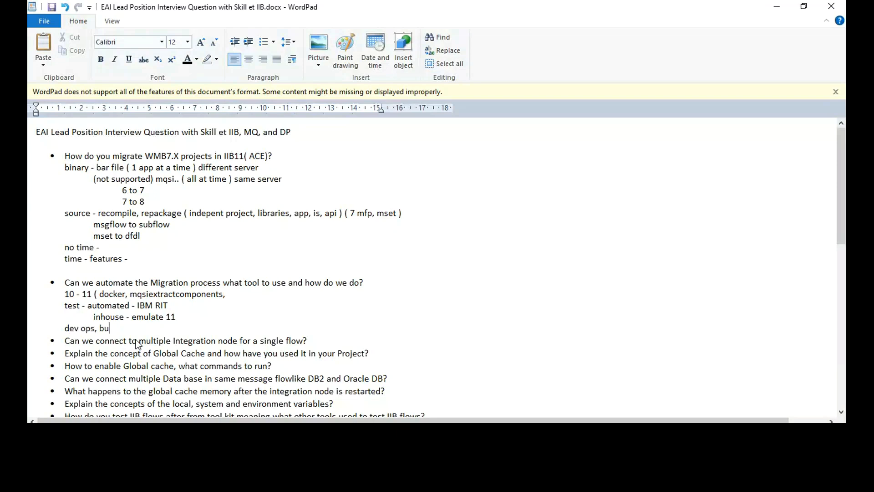
pyautogui.write('ild aut')
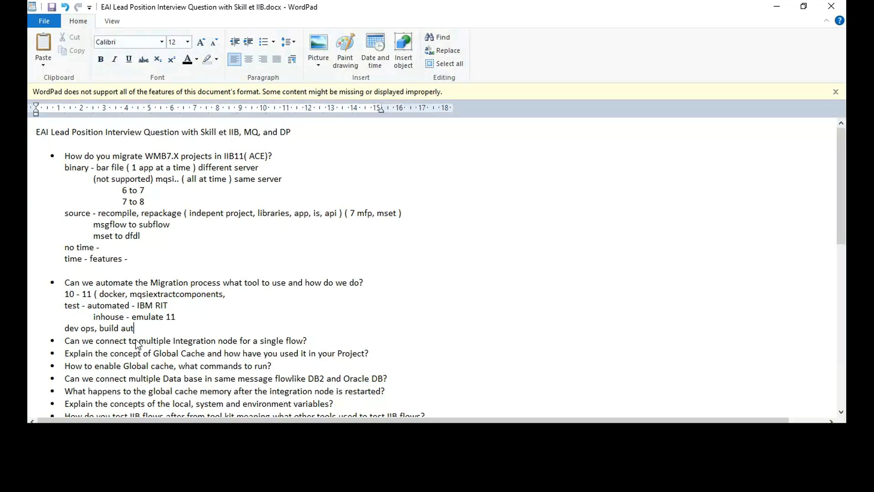
pyautogui.write('omationg')
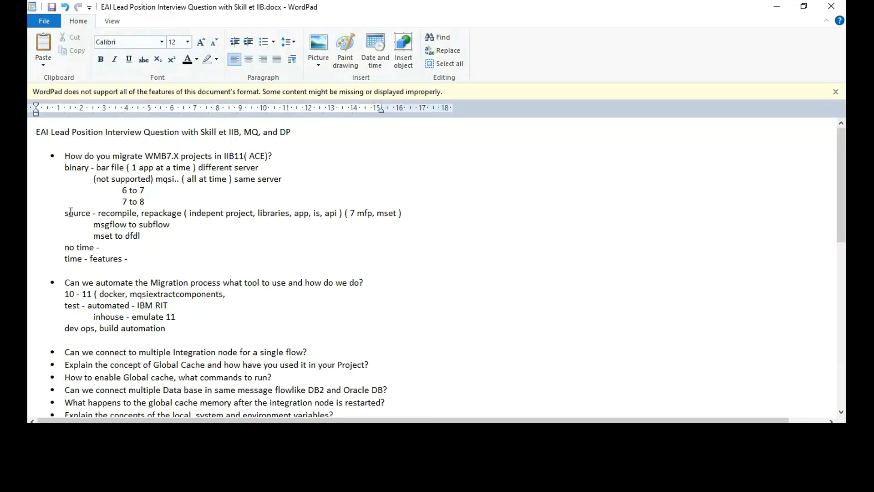
pyautogui.moveTo(65, 213); pyautogui.dragTo(187, 213)
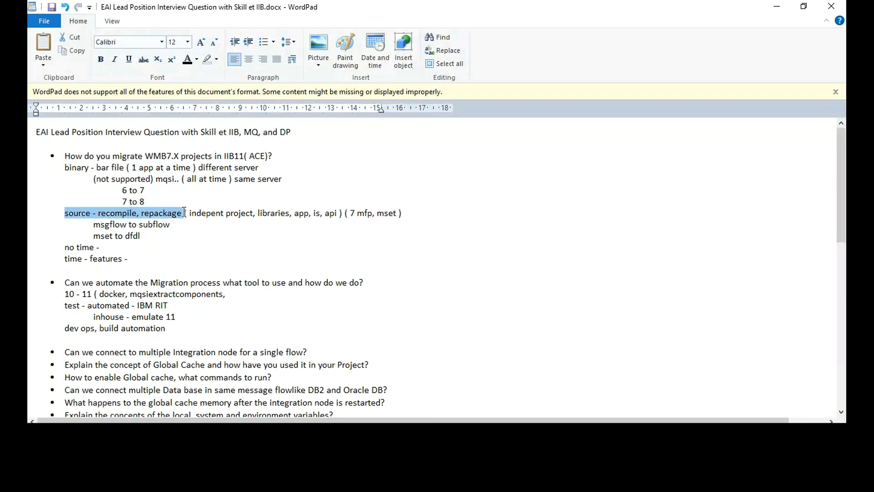